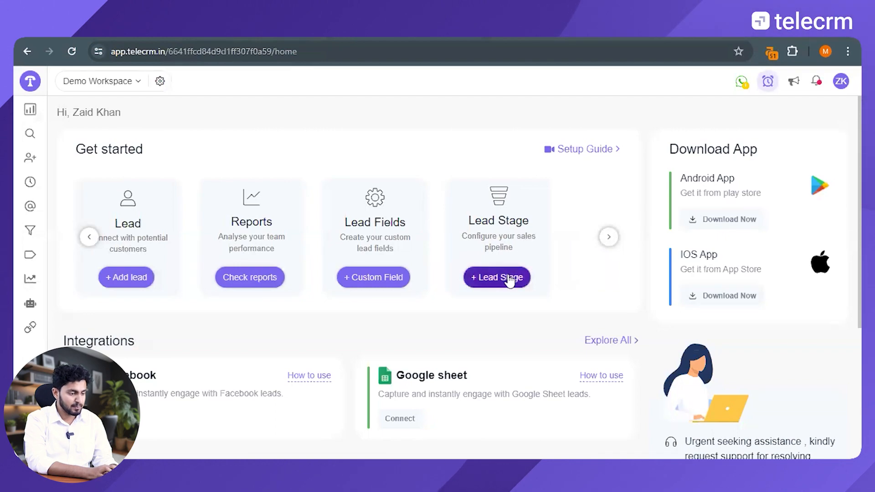
Go to the Lead stages settings from the home page's Lead Stage card.
{"action": "left_click", "coordinate": [495, 277]}
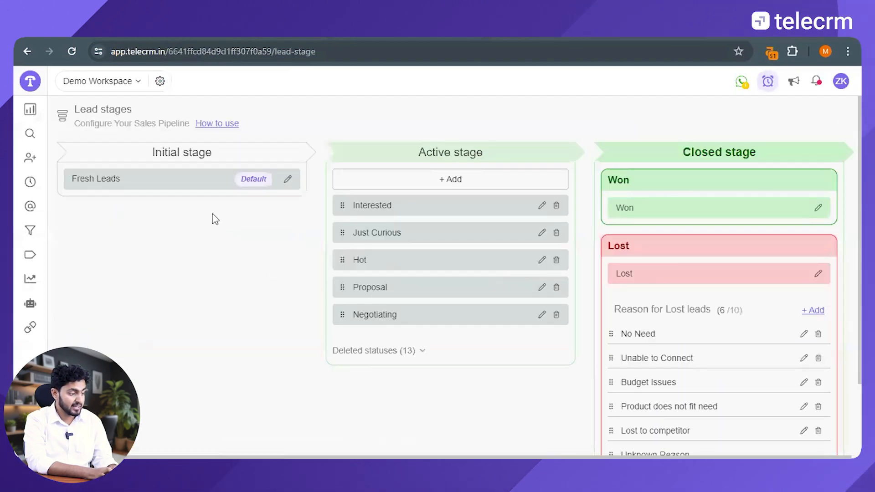
{"action": "mouse_move", "coordinate": [502, 211]}
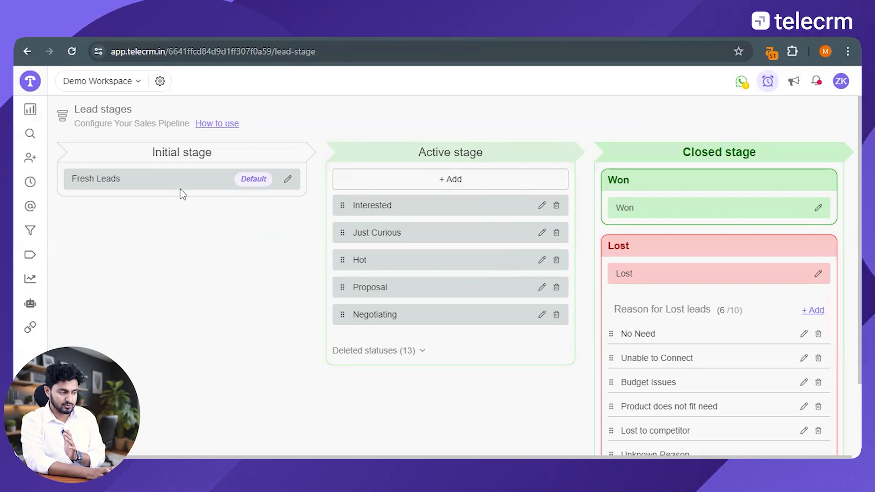
{"action": "mouse_move", "coordinate": [208, 221]}
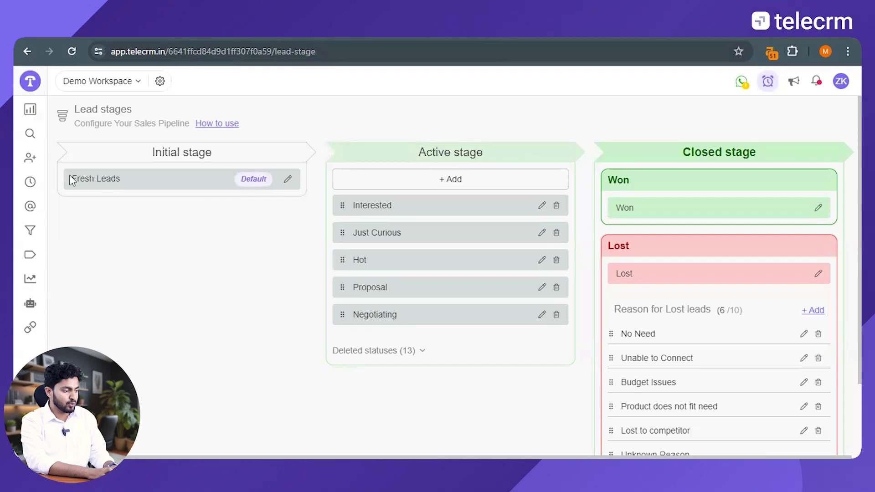
{"action": "mouse_move", "coordinate": [186, 204]}
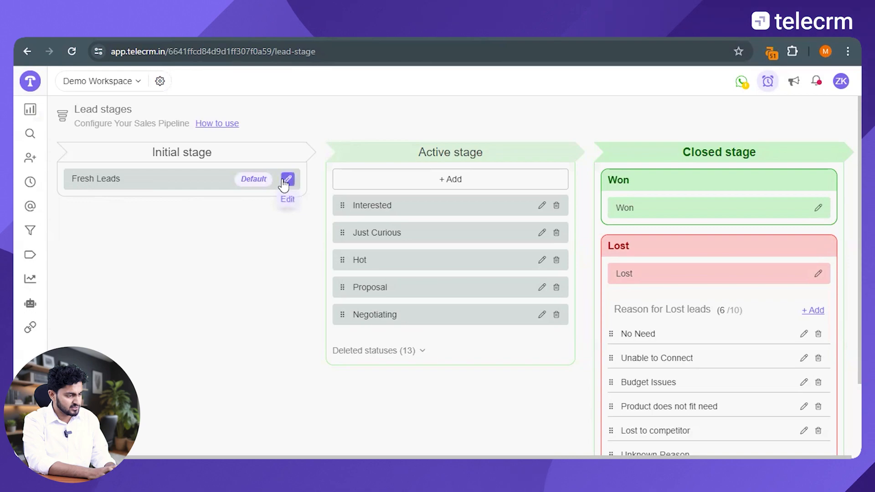
Rename the initial 'Fresh Leads' stage to 'New Leads' and confirm.
{"action": "left_click", "coordinate": [287, 180]}
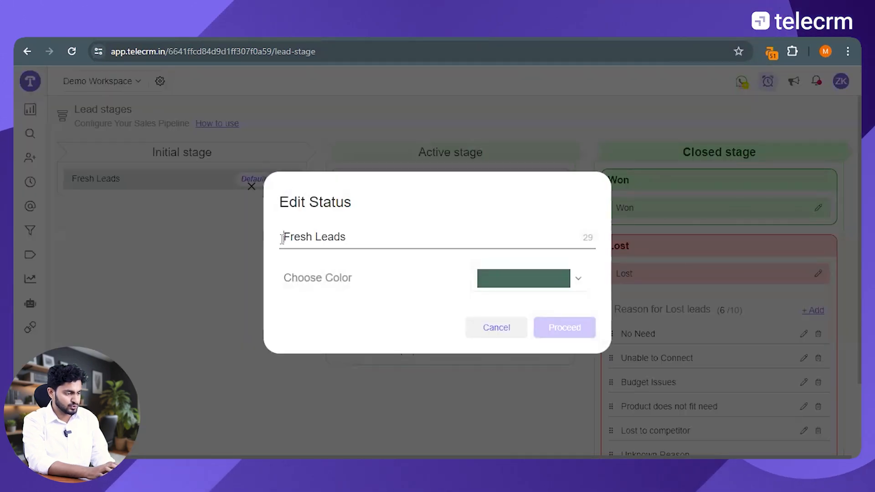
{"action": "type", "text": "New Leads"}
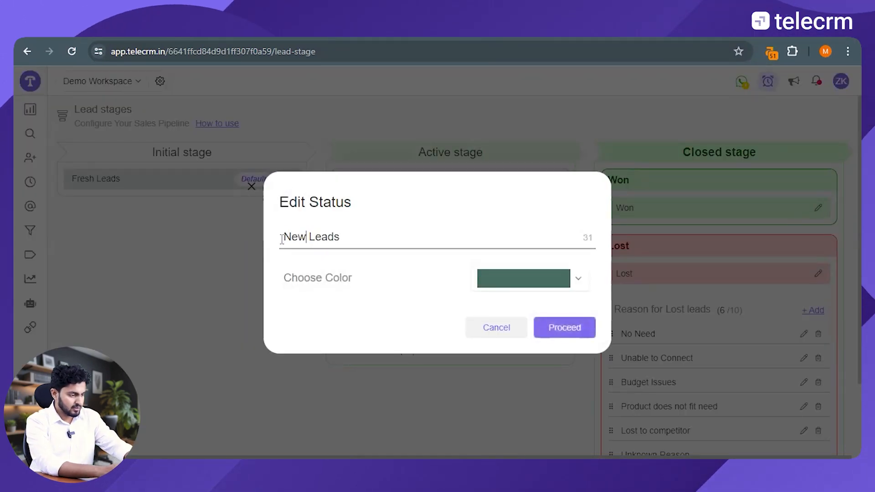
{"action": "left_click", "coordinate": [561, 327]}
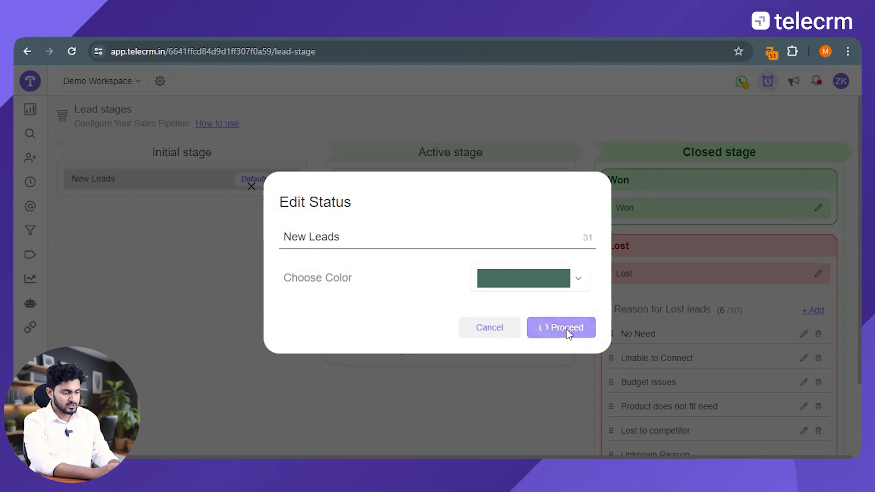
{"action": "left_click", "coordinate": [560, 327]}
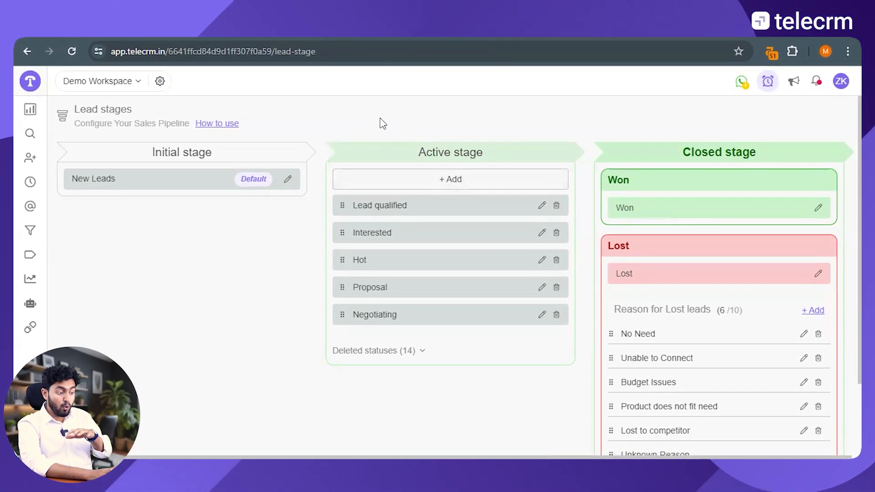
{"action": "mouse_move", "coordinate": [389, 139]}
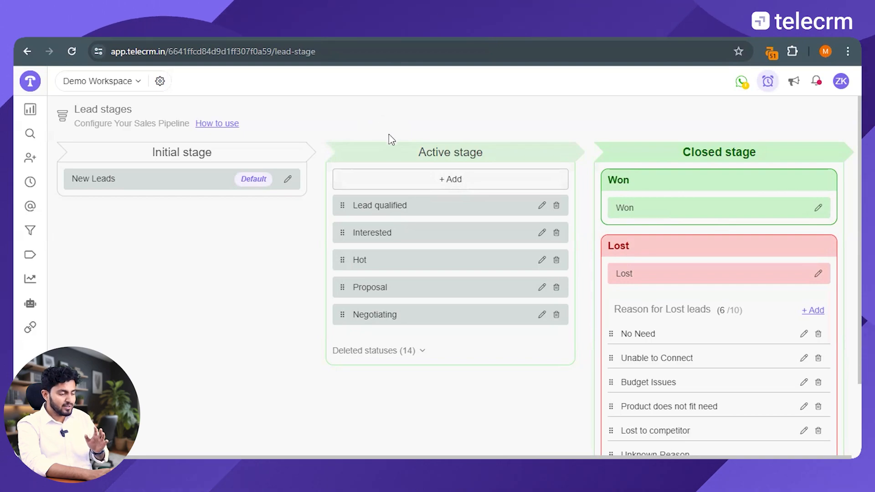
{"action": "mouse_move", "coordinate": [403, 152]}
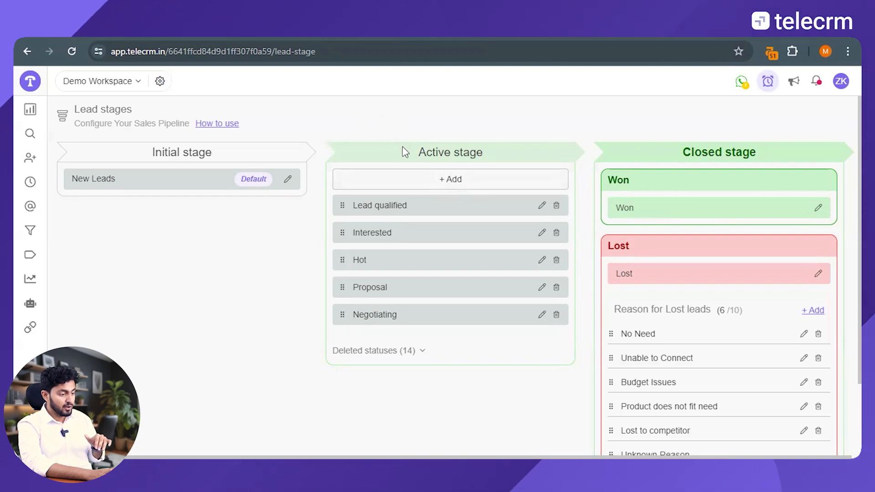
{"action": "mouse_move", "coordinate": [449, 180]}
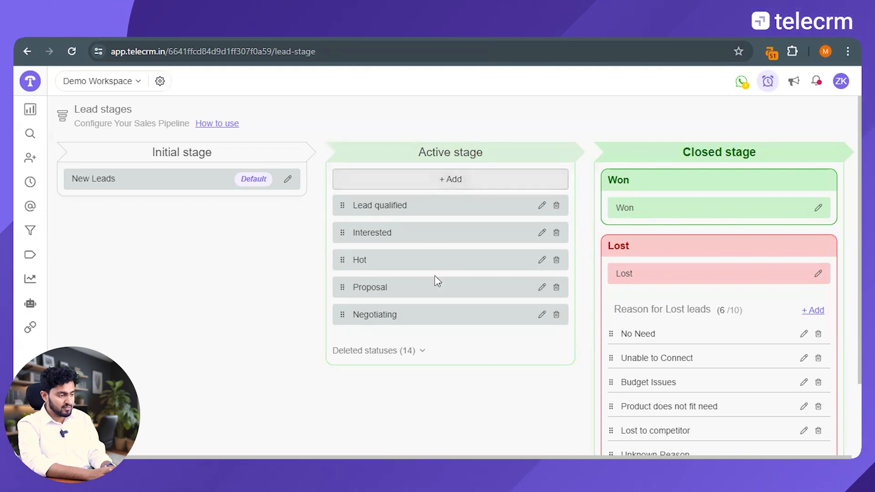
{"action": "mouse_move", "coordinate": [179, 149]}
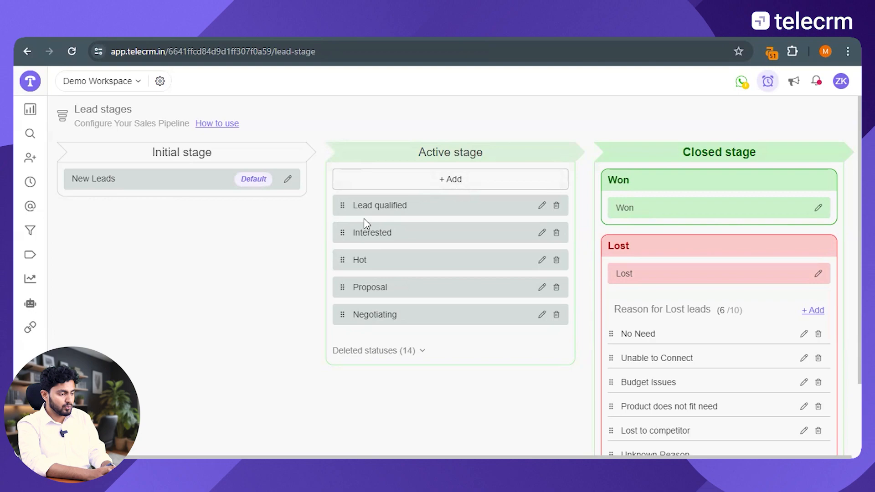
{"action": "mouse_move", "coordinate": [383, 205]}
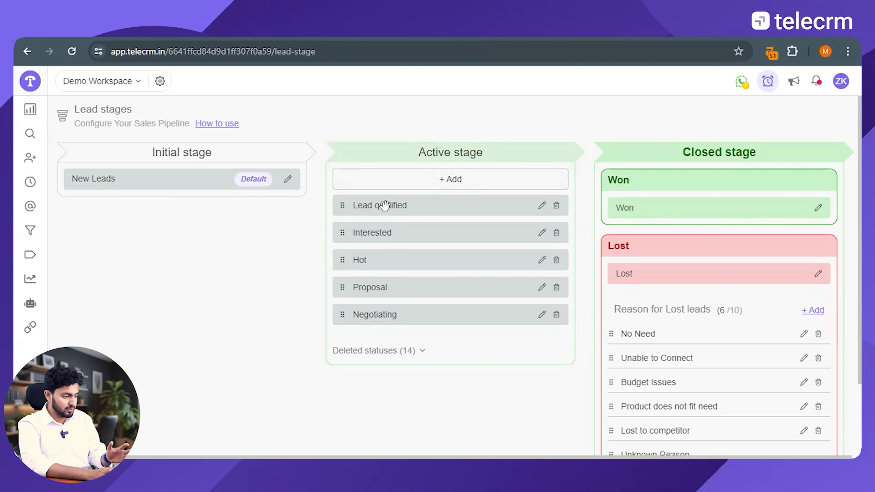
{"action": "mouse_move", "coordinate": [394, 248]}
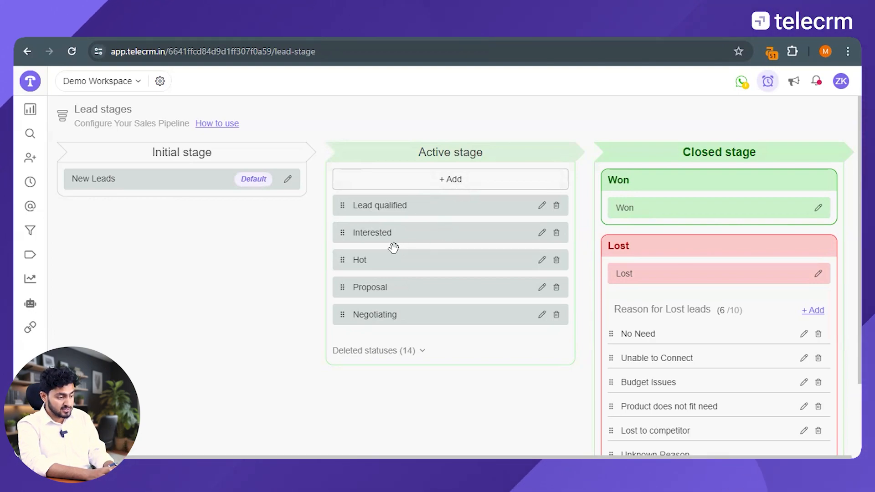
{"action": "mouse_move", "coordinate": [403, 294]}
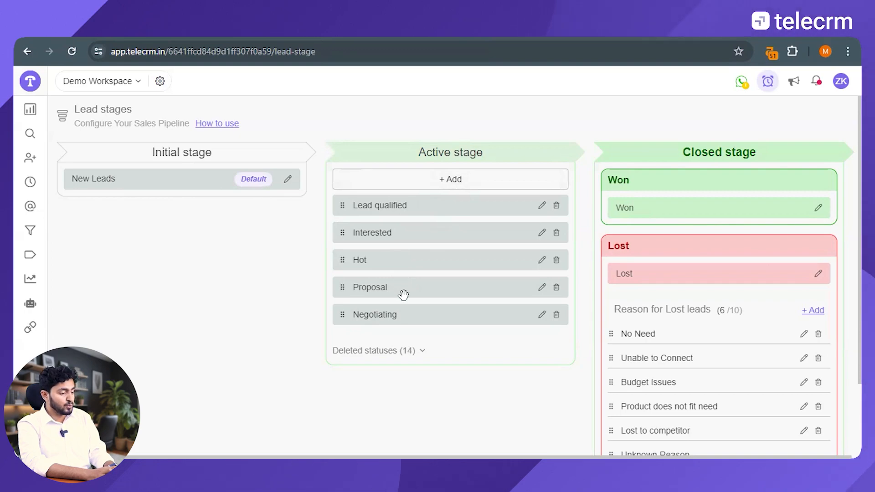
{"action": "mouse_move", "coordinate": [396, 315]}
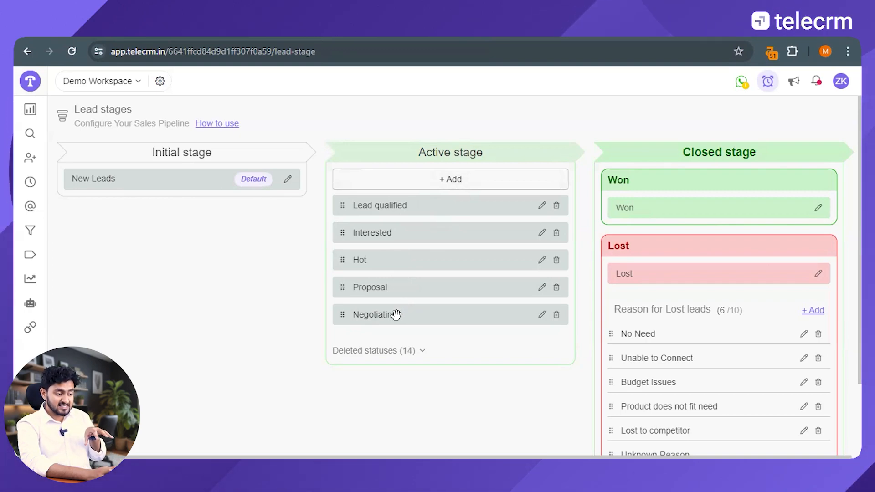
{"action": "mouse_move", "coordinate": [399, 307]}
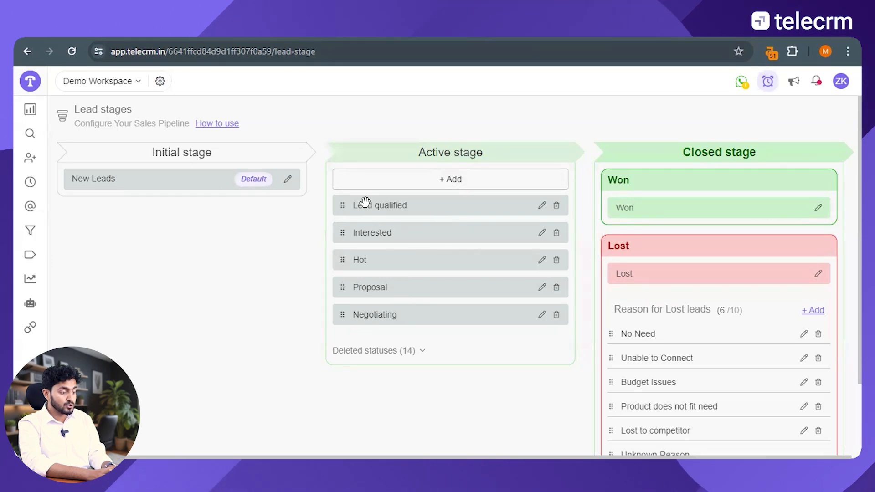
{"action": "mouse_move", "coordinate": [367, 310]}
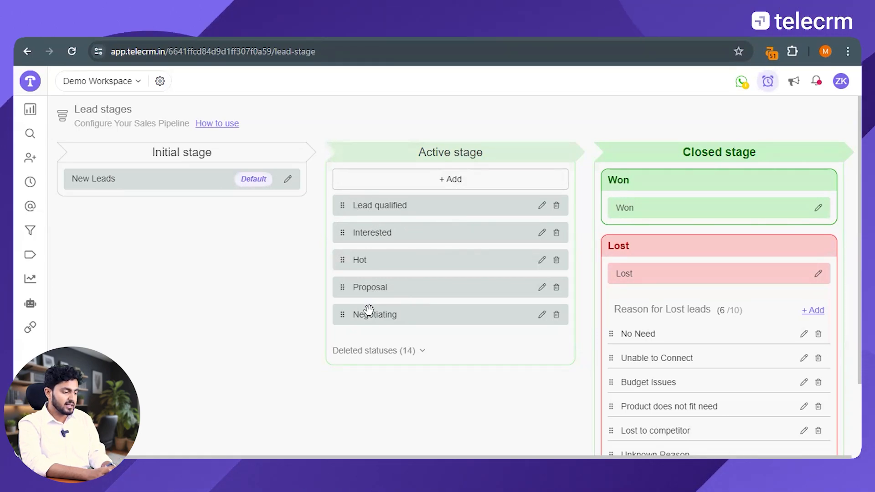
Drag Proposal below Negotiating, then back up between Interested and Hot.
{"action": "left_click_drag", "start_coordinate": [374, 314], "coordinate": [373, 287]}
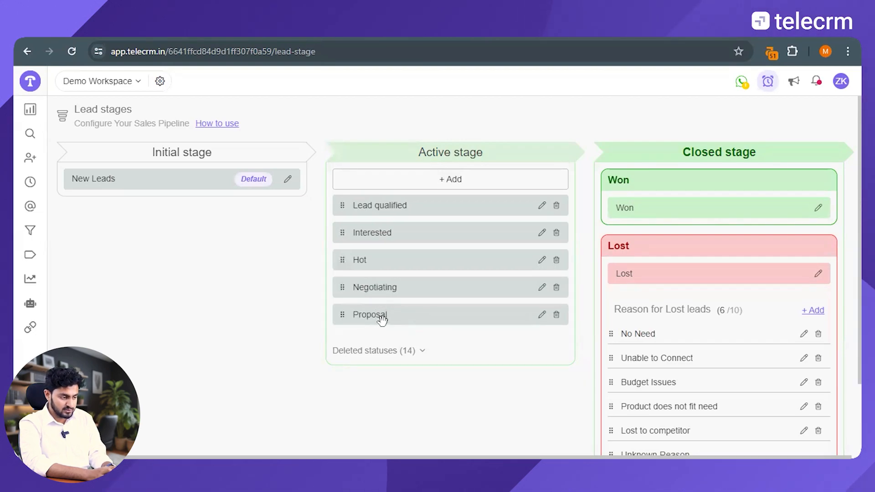
{"action": "left_click_drag", "start_coordinate": [369, 314], "coordinate": [365, 246]}
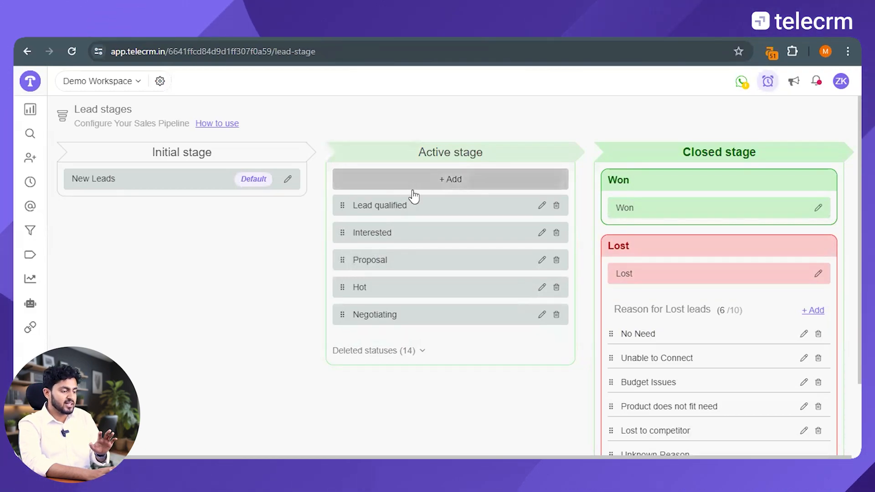
Add a new active stage named 'Just Curious' after Negotiating.
{"action": "left_click", "coordinate": [449, 179]}
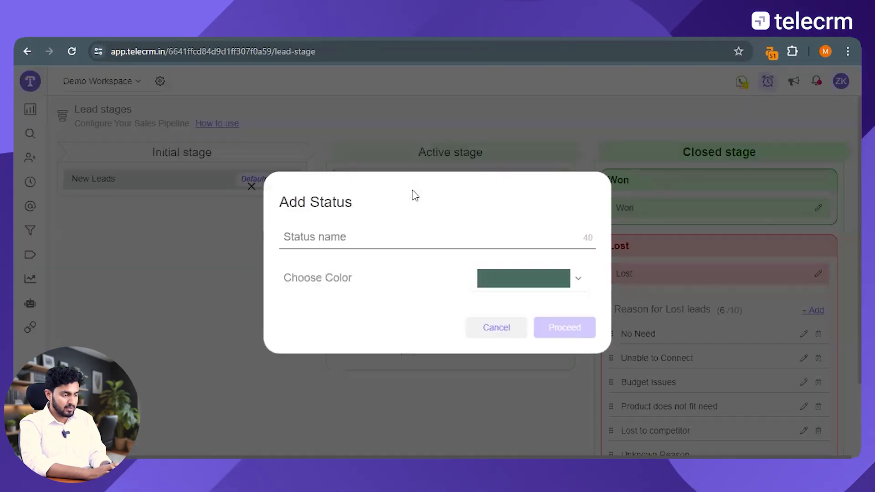
{"action": "type", "text": "J"}
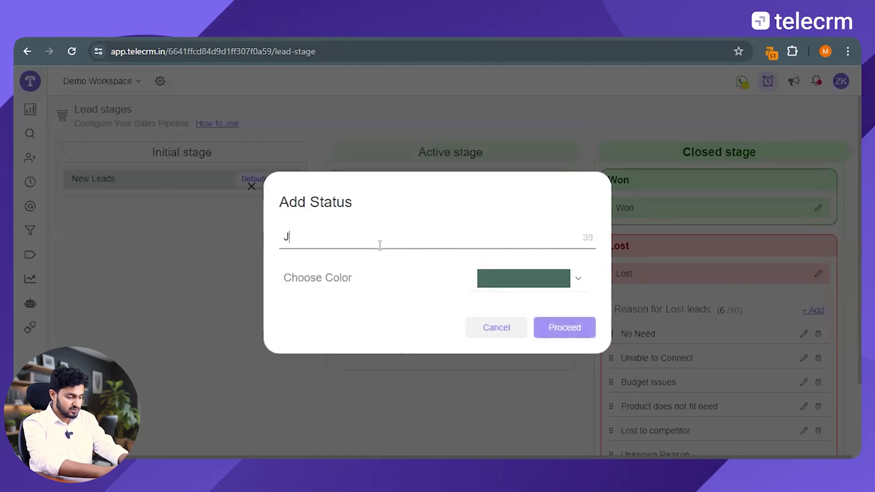
{"action": "type", "text": "ust Curio"}
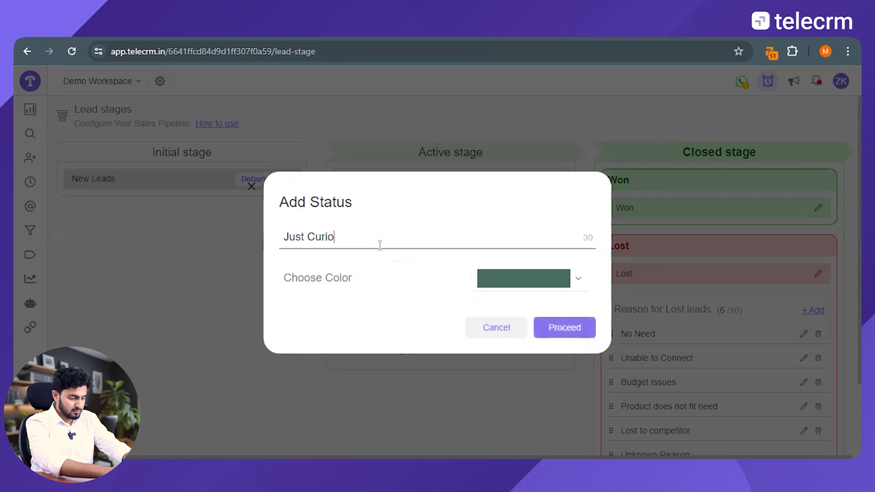
{"action": "left_click", "coordinate": [578, 279]}
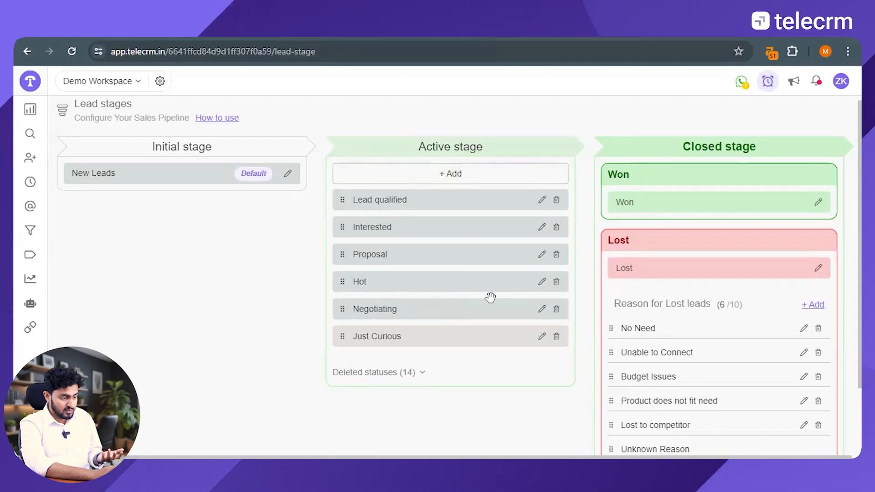
Delete the Hot stage, reassigning its 252 leads to Interested.
{"action": "left_click", "coordinate": [555, 281]}
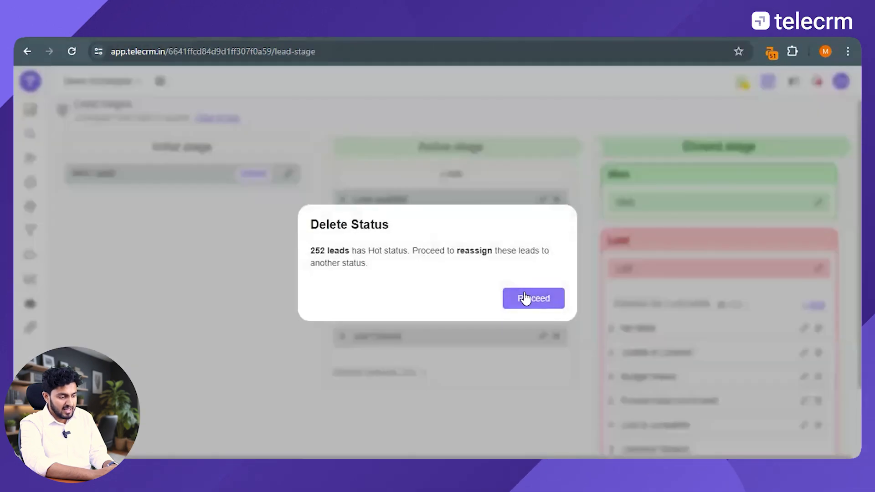
{"action": "left_click", "coordinate": [532, 298]}
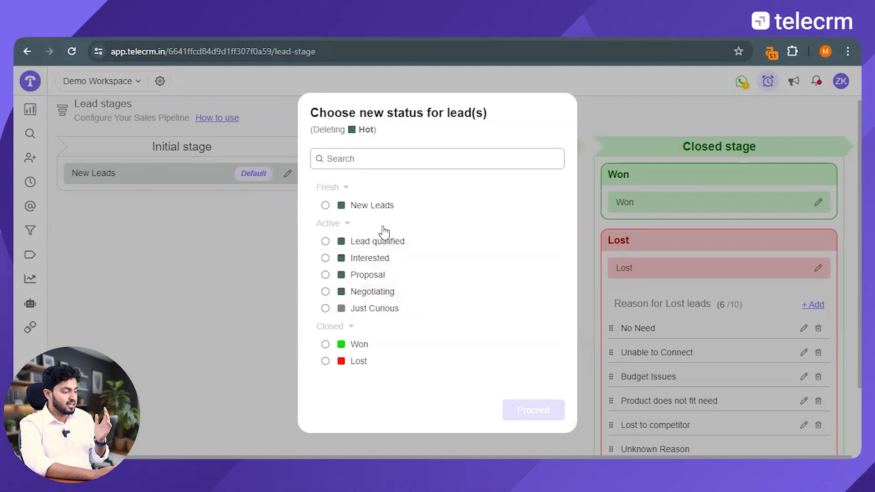
{"action": "mouse_move", "coordinate": [389, 229]}
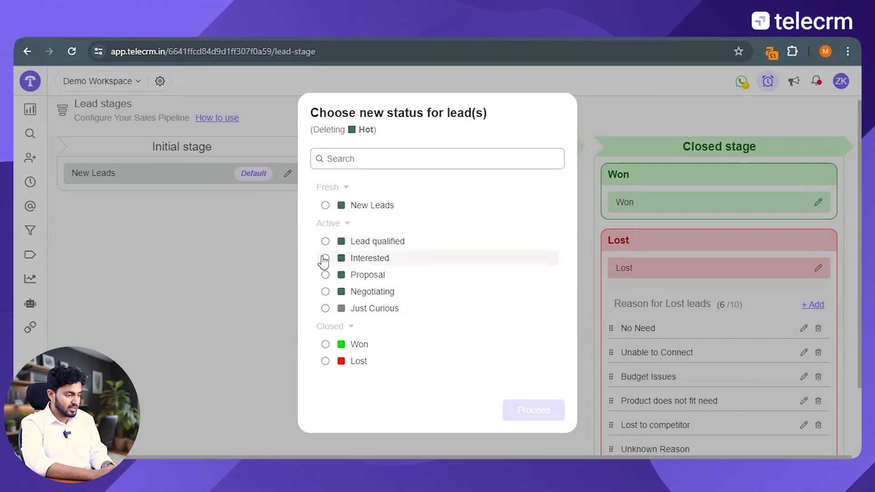
{"action": "left_click", "coordinate": [326, 258]}
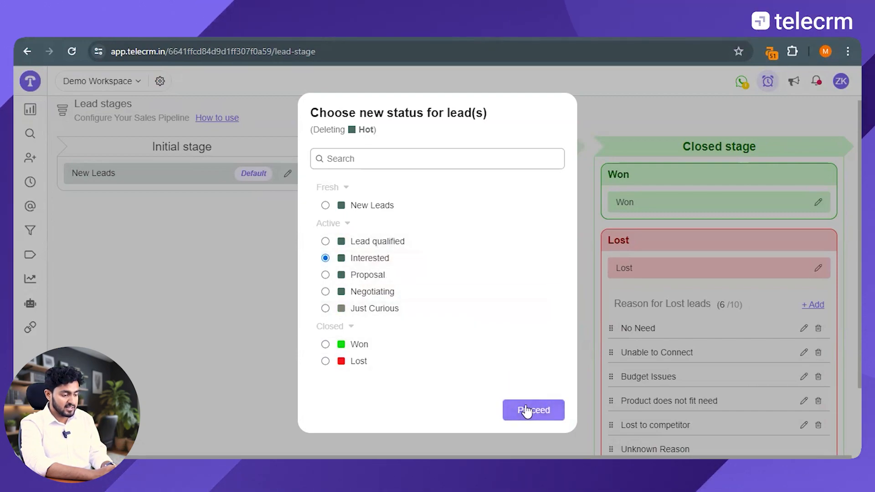
{"action": "left_click", "coordinate": [533, 410]}
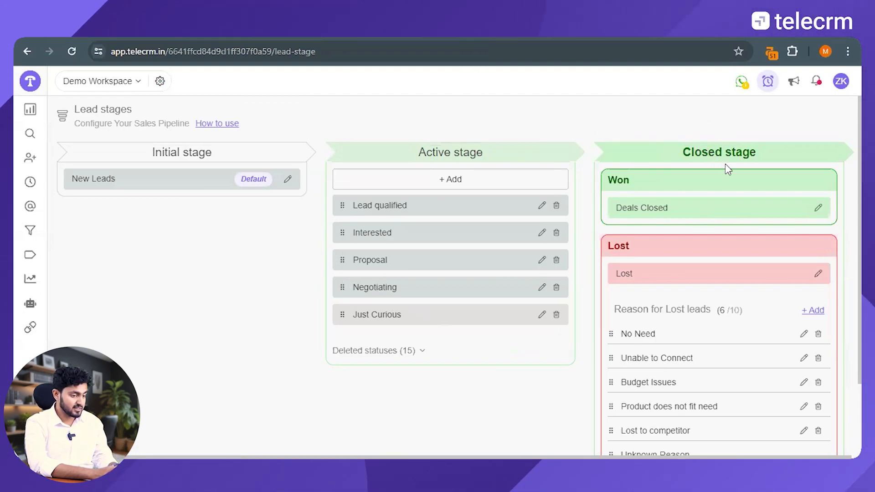
{"action": "mouse_move", "coordinate": [729, 208]}
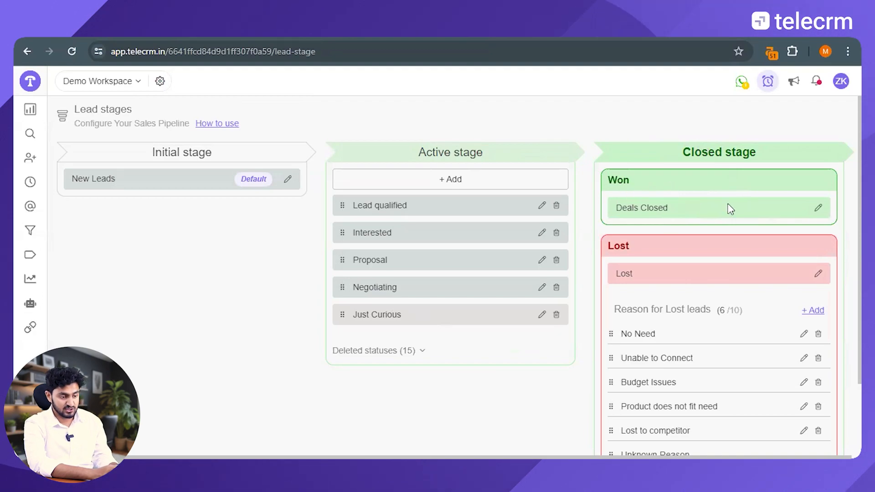
Rename the closed-stage status 'Deals Closed' back to 'Won'.
{"action": "left_click", "coordinate": [818, 208]}
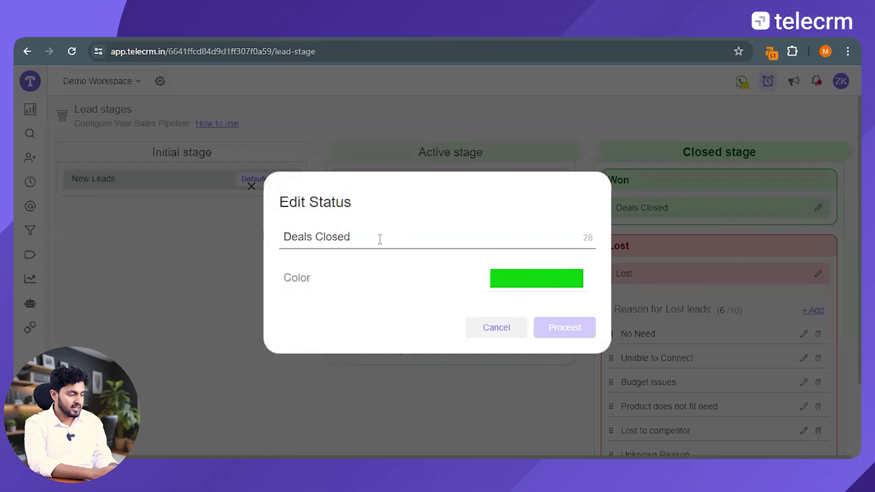
{"action": "double_click", "coordinate": [332, 237]}
{"action": "type", "text": "Won"}
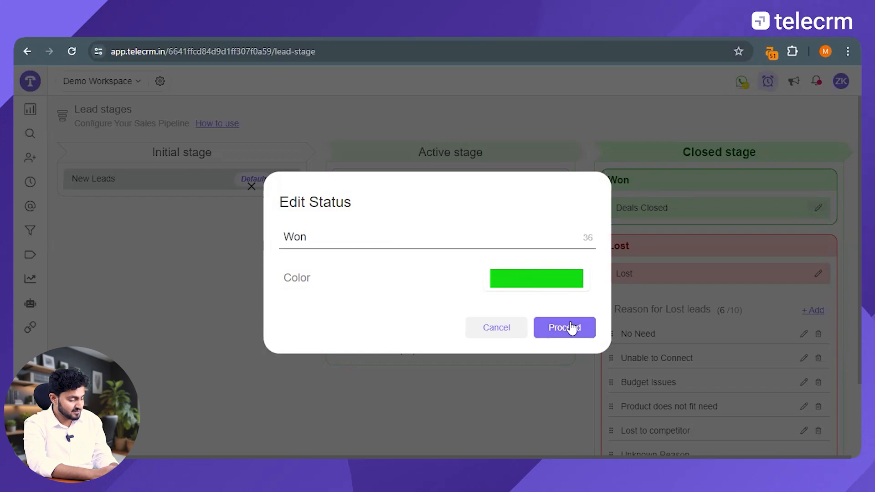
{"action": "left_click", "coordinate": [564, 327]}
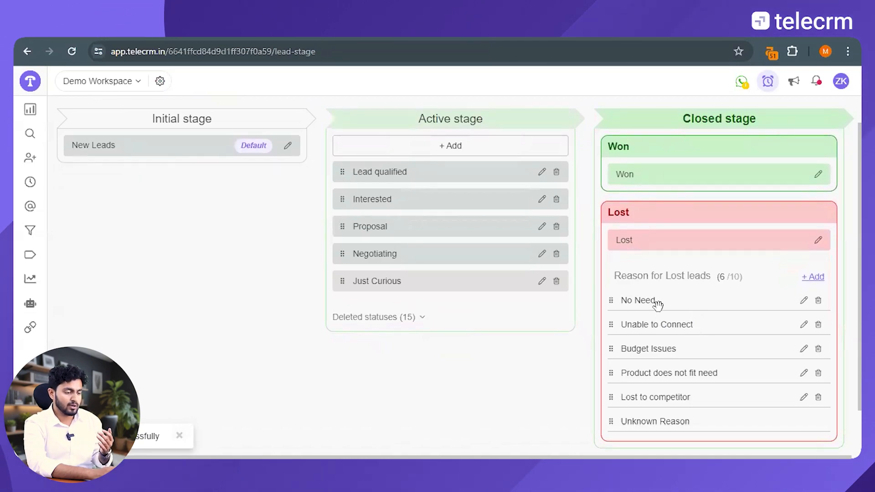
{"action": "mouse_move", "coordinate": [673, 324]}
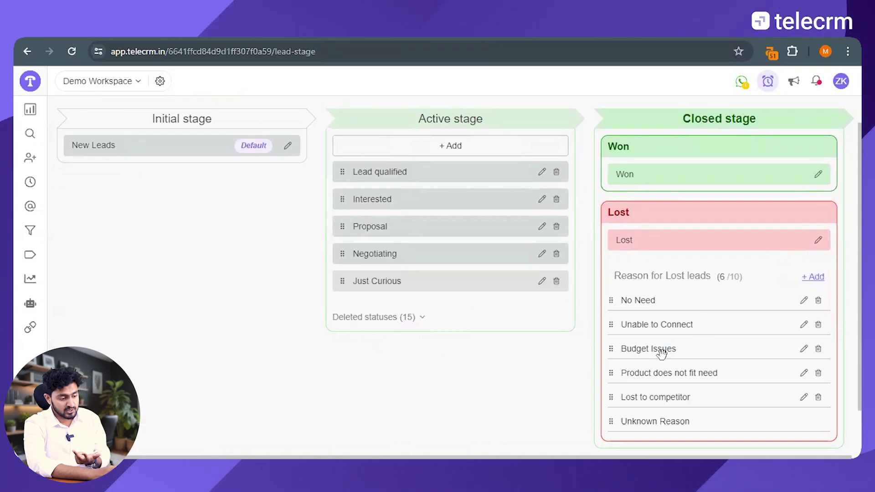
{"action": "mouse_move", "coordinate": [667, 368]}
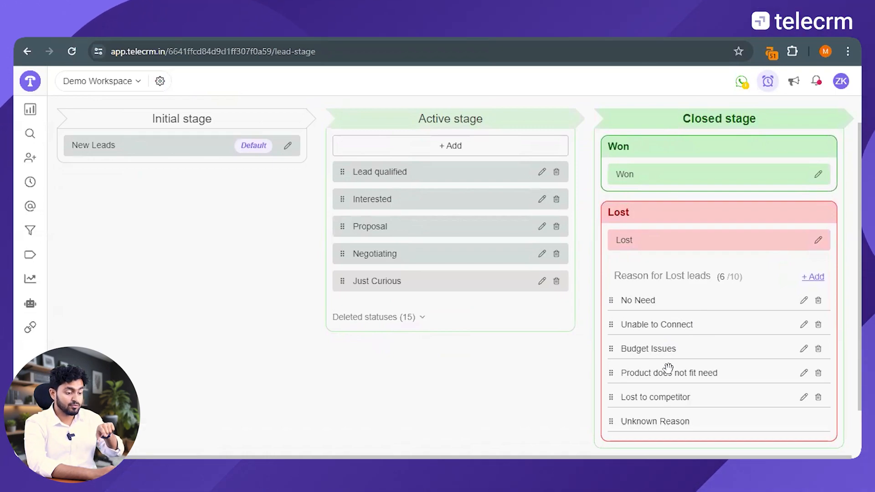
{"action": "mouse_move", "coordinate": [670, 392]}
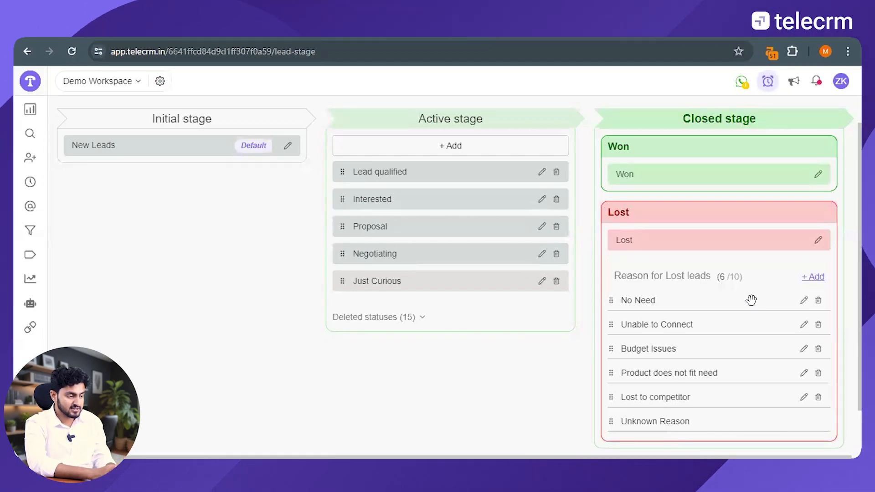
{"action": "mouse_move", "coordinate": [716, 288]}
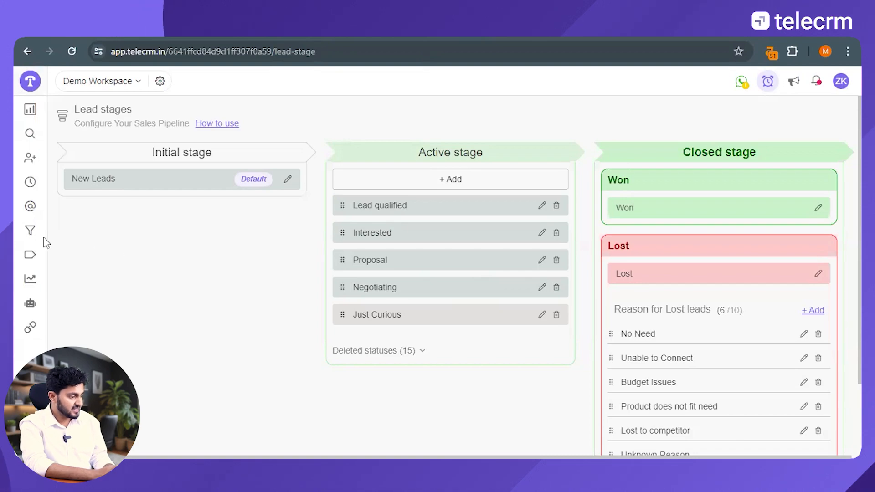
Create a new lead filter with a Lead Status condition set to Interested (998 leads).
{"action": "left_click", "coordinate": [29, 230]}
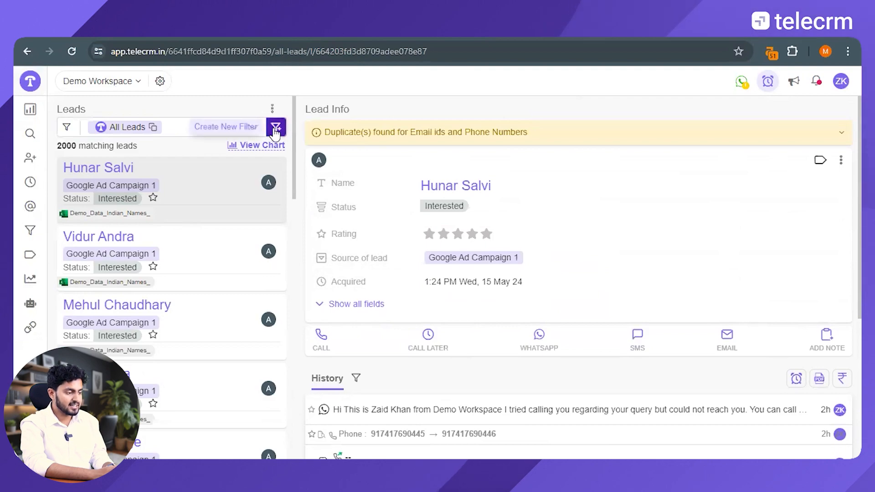
{"action": "left_click", "coordinate": [275, 127]}
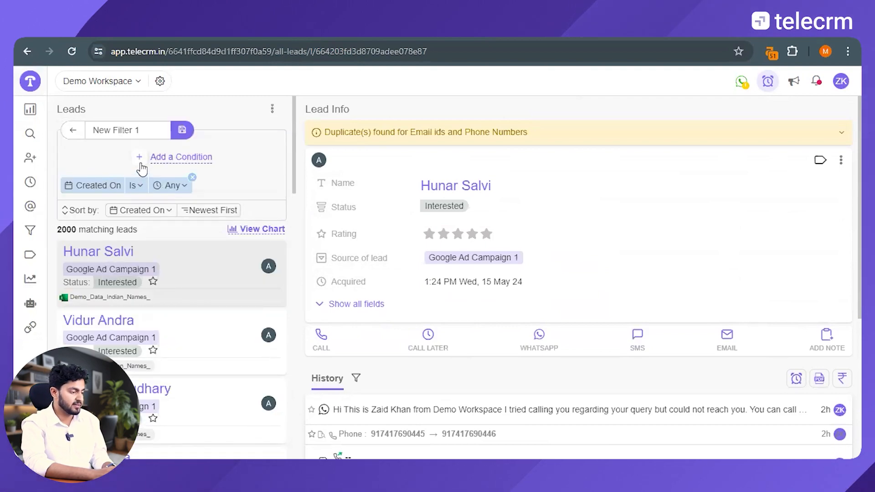
{"action": "left_click", "coordinate": [180, 156]}
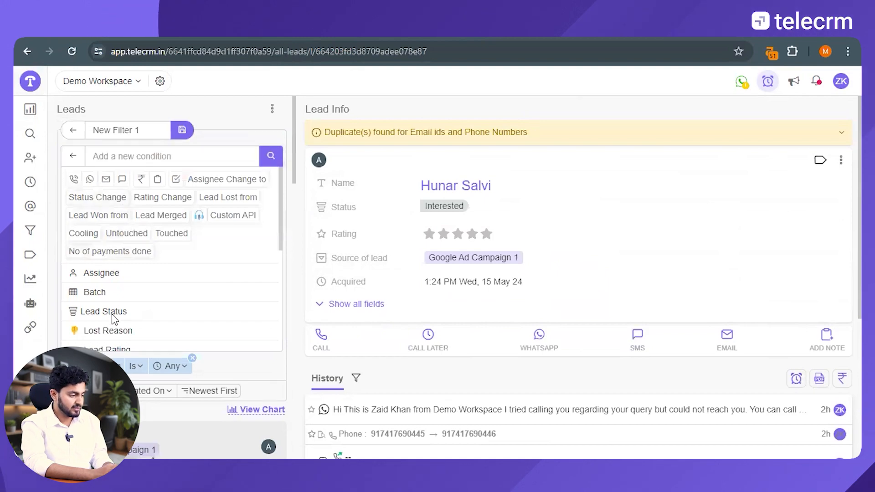
{"action": "left_click", "coordinate": [104, 311]}
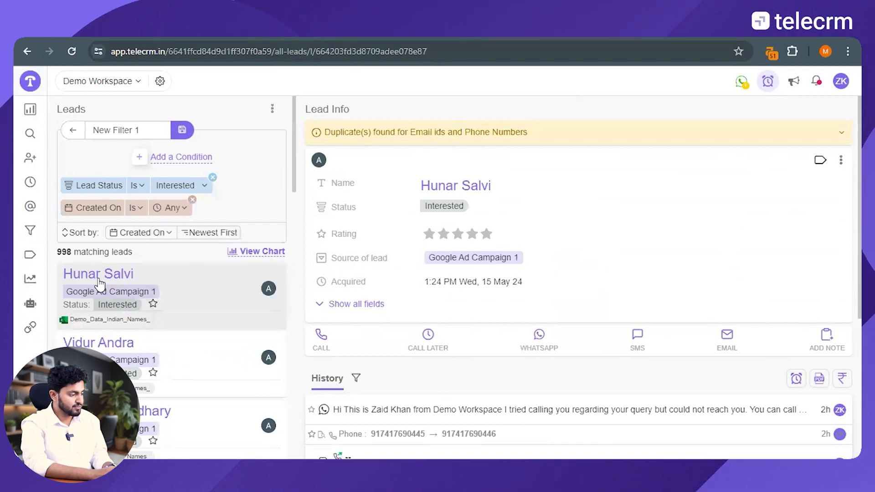
{"action": "mouse_move", "coordinate": [65, 263]}
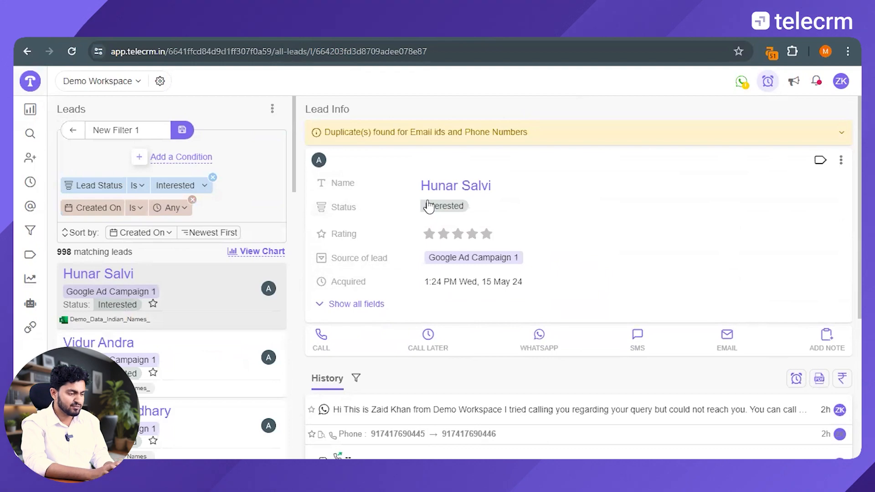
{"action": "mouse_move", "coordinate": [514, 189]}
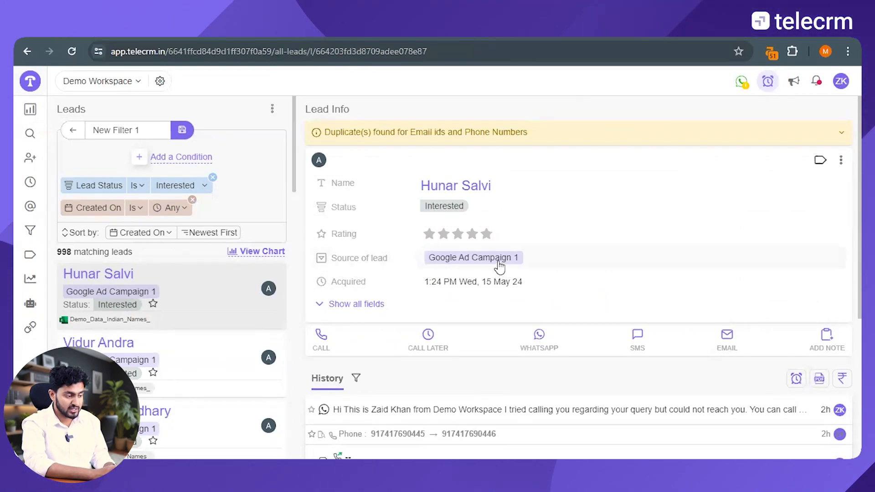
{"action": "mouse_move", "coordinate": [447, 294]}
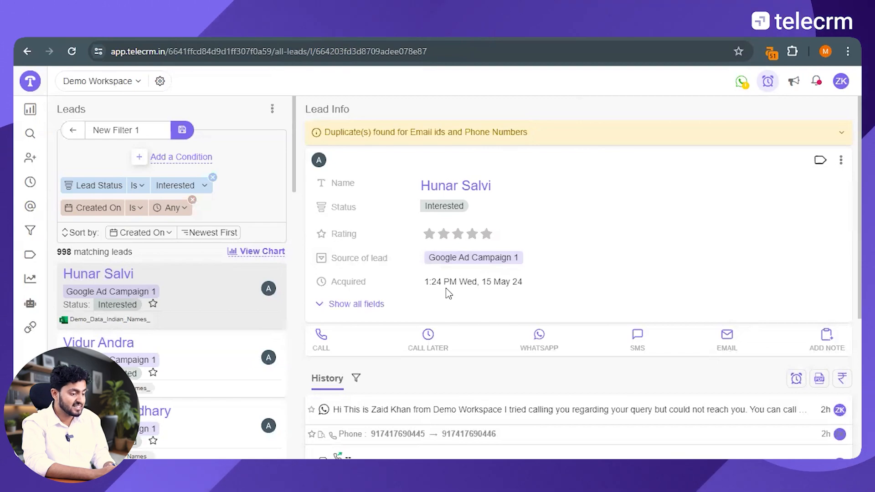
Switch the Lead Status condition from Interested to Lost, leaving 25 leads.
{"action": "scroll", "scroll_direction": "down", "scroll_amount": 3}
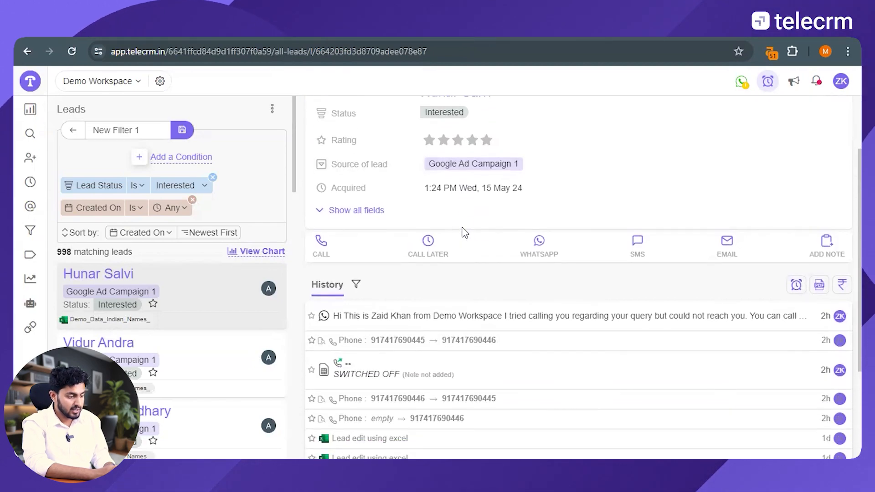
{"action": "scroll", "scroll_direction": "down", "scroll_amount": 3}
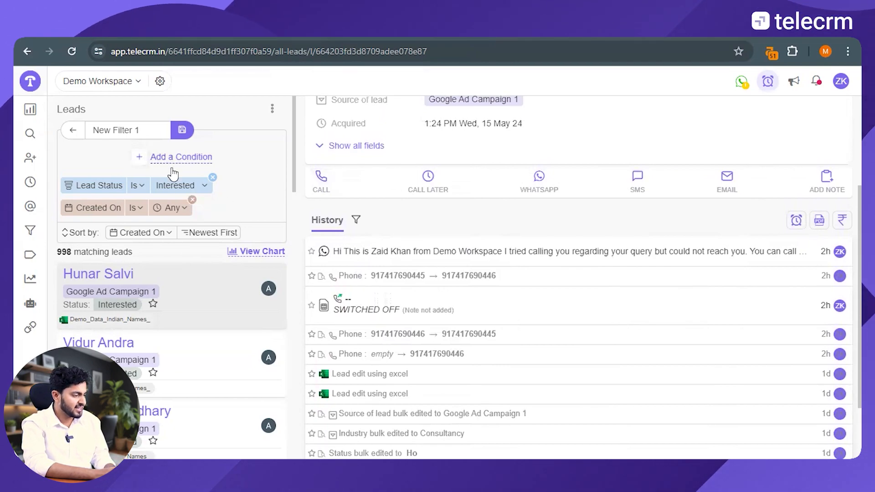
{"action": "left_click", "coordinate": [178, 185]}
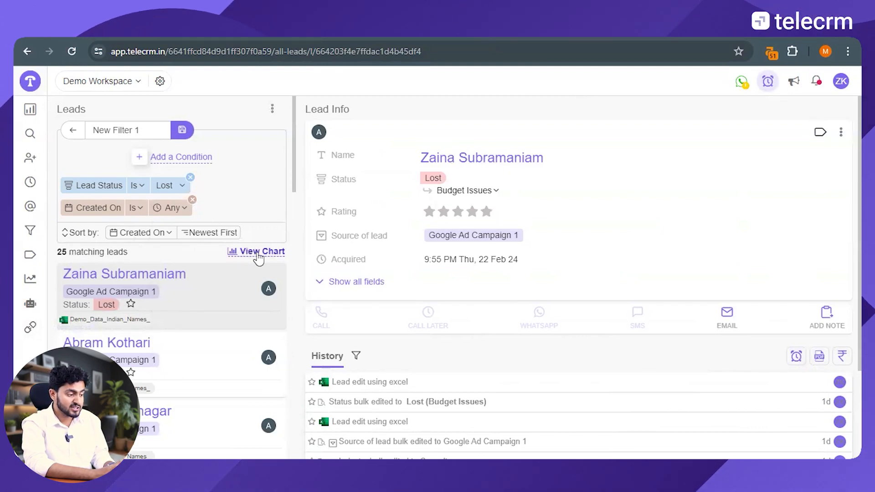
View the 25 lost leads as a chart broken down by lost reason, Budget Issues at 13.
{"action": "left_click", "coordinate": [261, 251]}
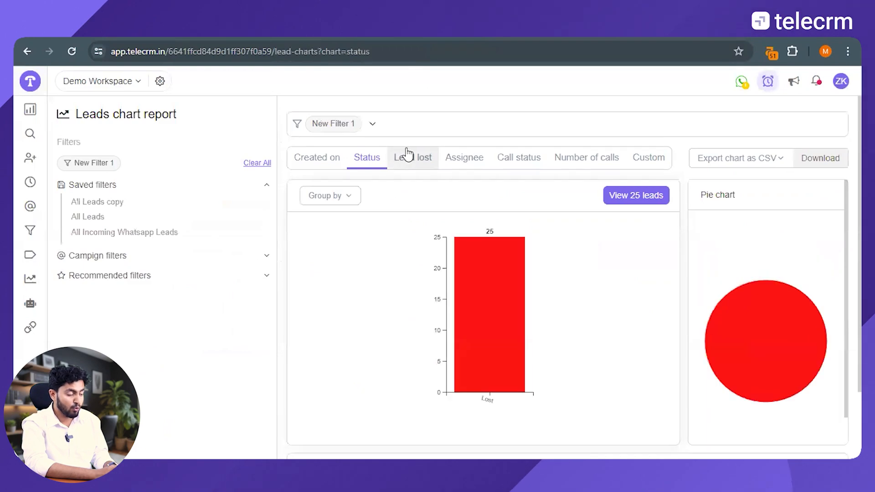
{"action": "left_click", "coordinate": [411, 157]}
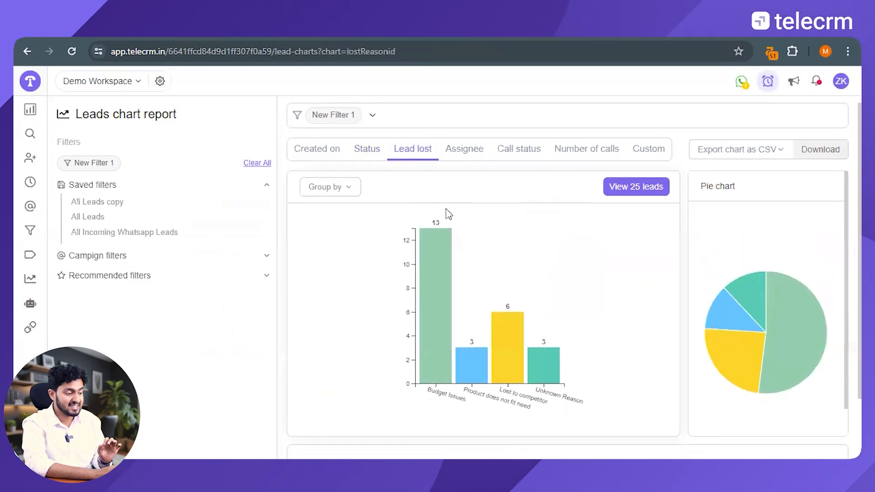
{"action": "scroll", "scroll_direction": "down", "scroll_amount": 3}
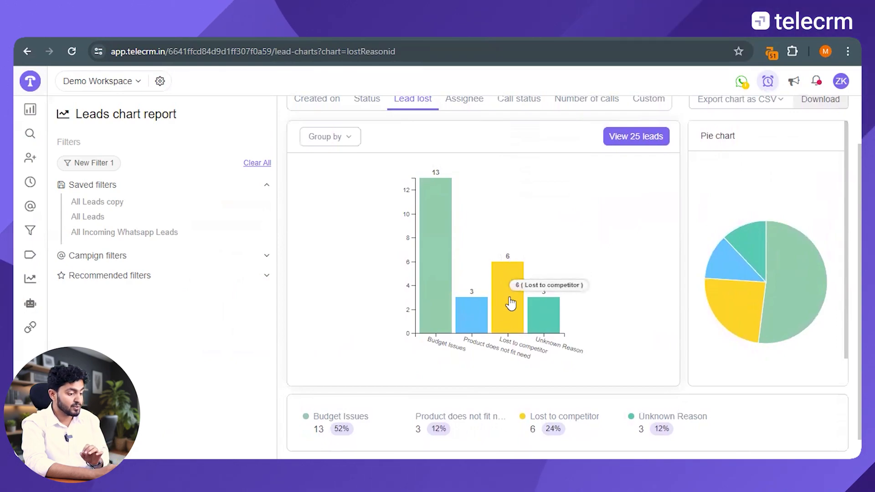
{"action": "mouse_move", "coordinate": [492, 328]}
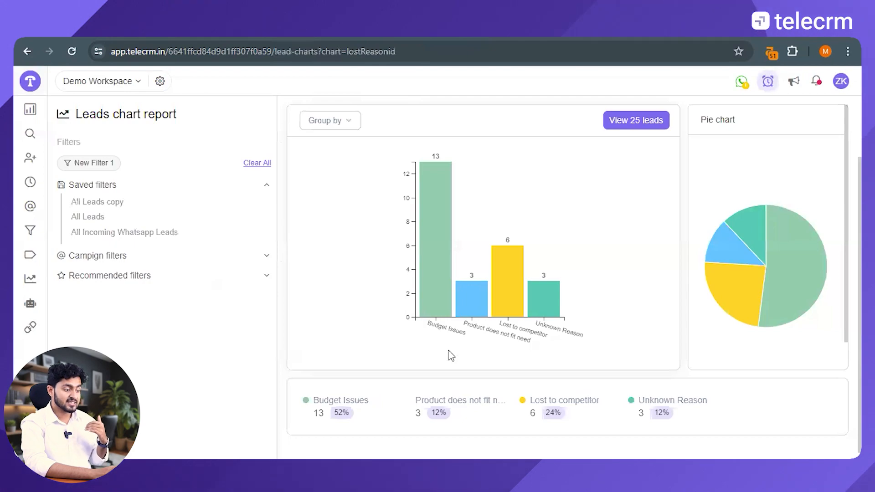
{"action": "mouse_move", "coordinate": [439, 284]}
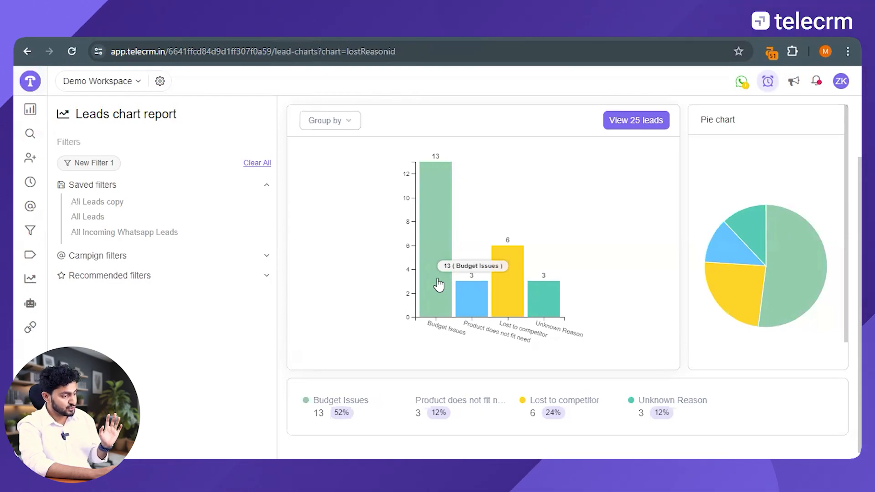
{"action": "mouse_move", "coordinate": [473, 175]}
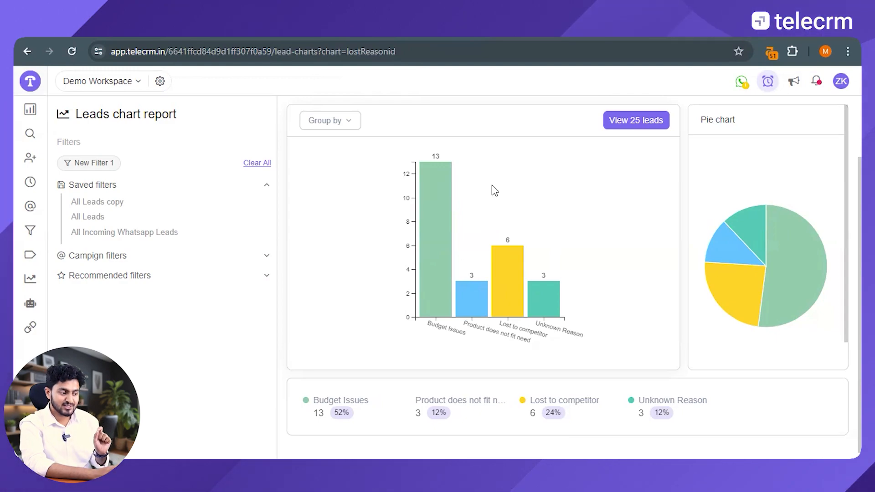
{"action": "mouse_move", "coordinate": [30, 231]}
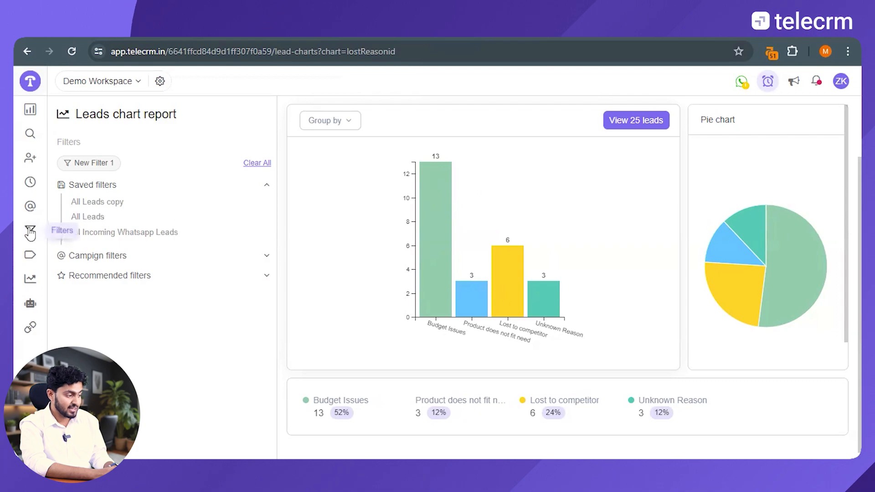
{"action": "left_click", "coordinate": [30, 233]}
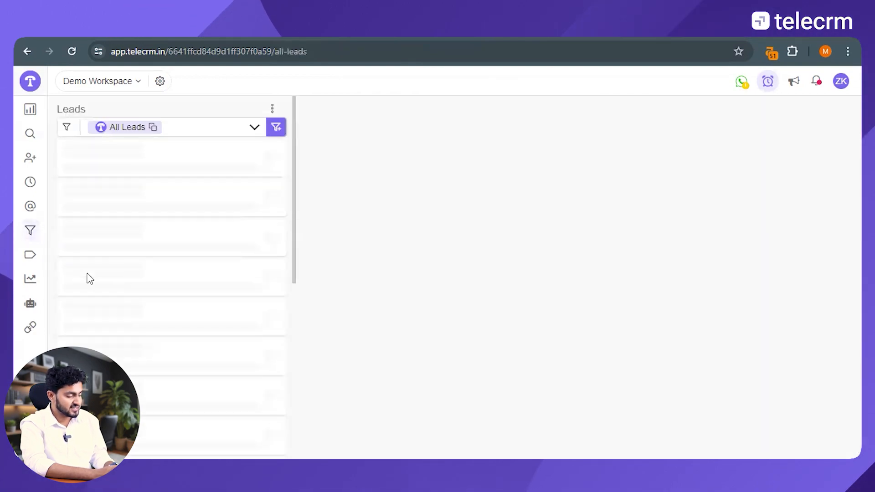
{"action": "left_click", "coordinate": [100, 167]}
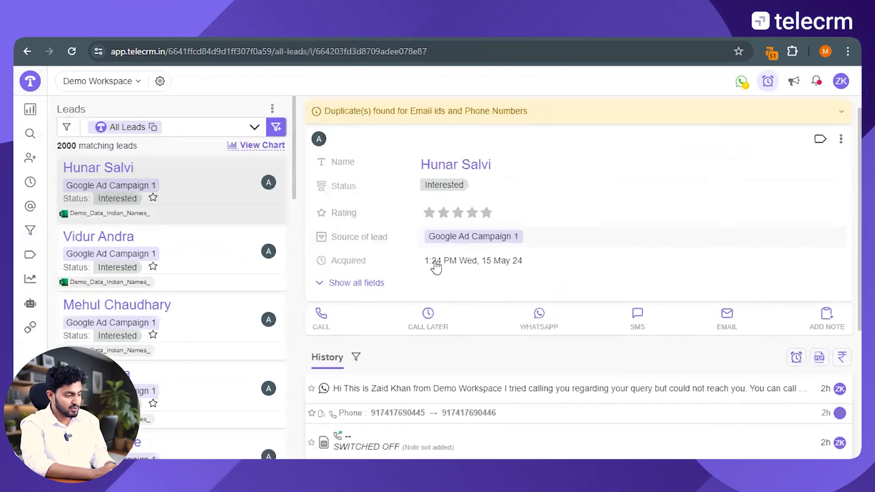
{"action": "scroll", "scroll_direction": "down", "scroll_amount": 3}
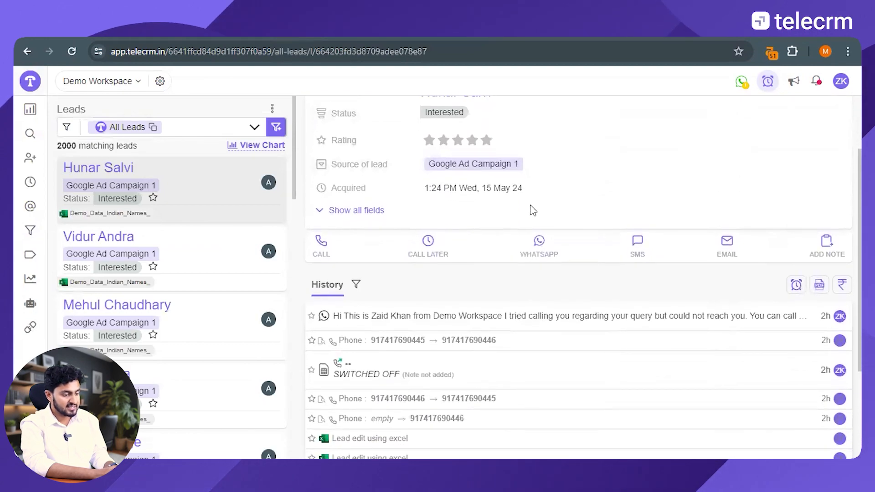
{"action": "mouse_move", "coordinate": [487, 295]}
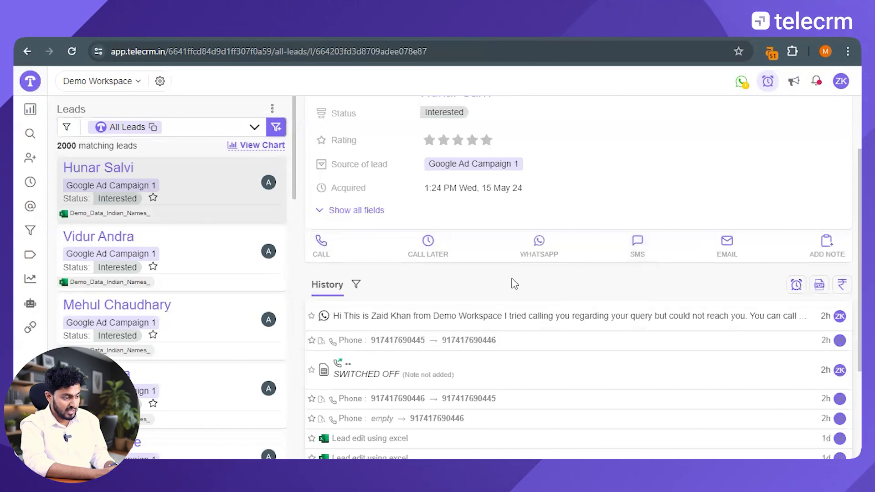
{"action": "mouse_move", "coordinate": [428, 245]}
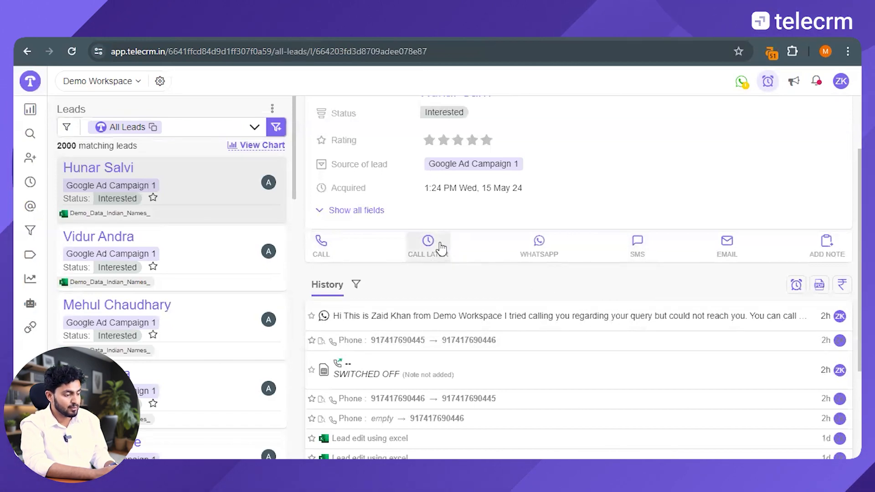